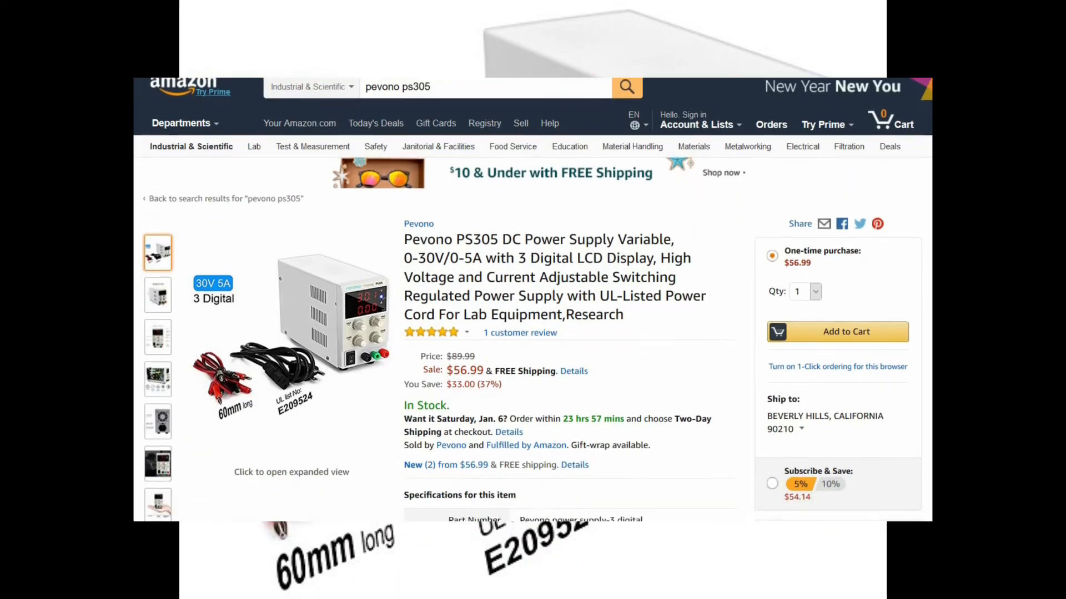
scroll("down", 3)
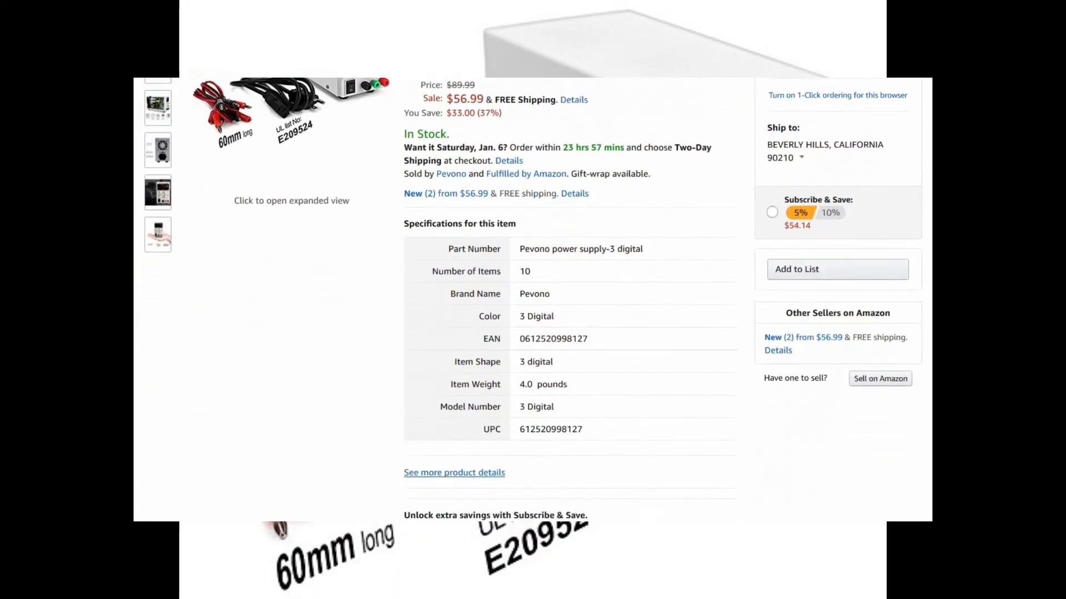
scroll("down", 3)
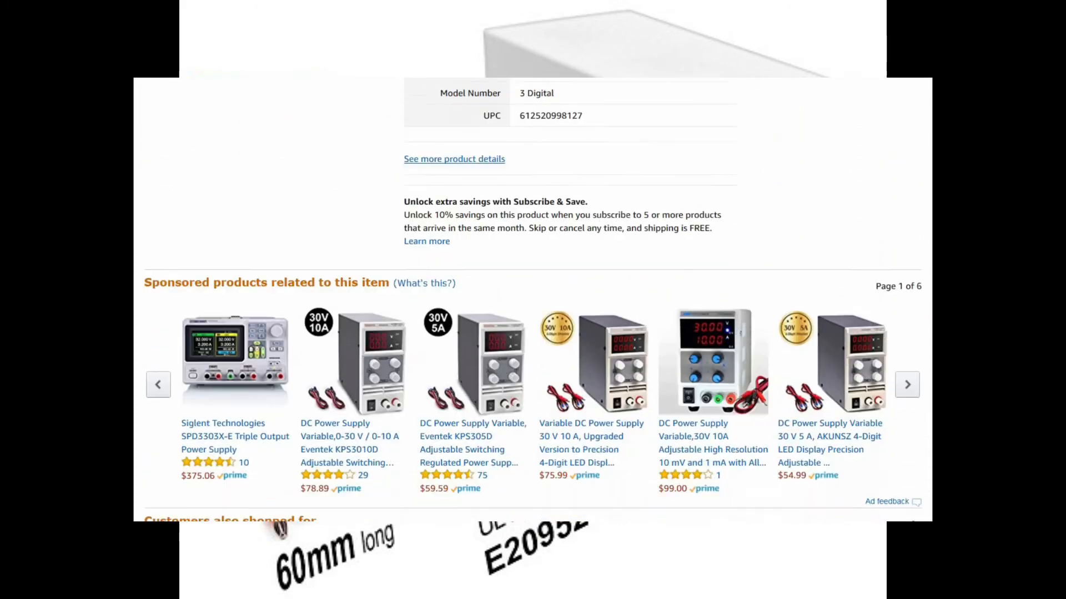
scroll("down", 3)
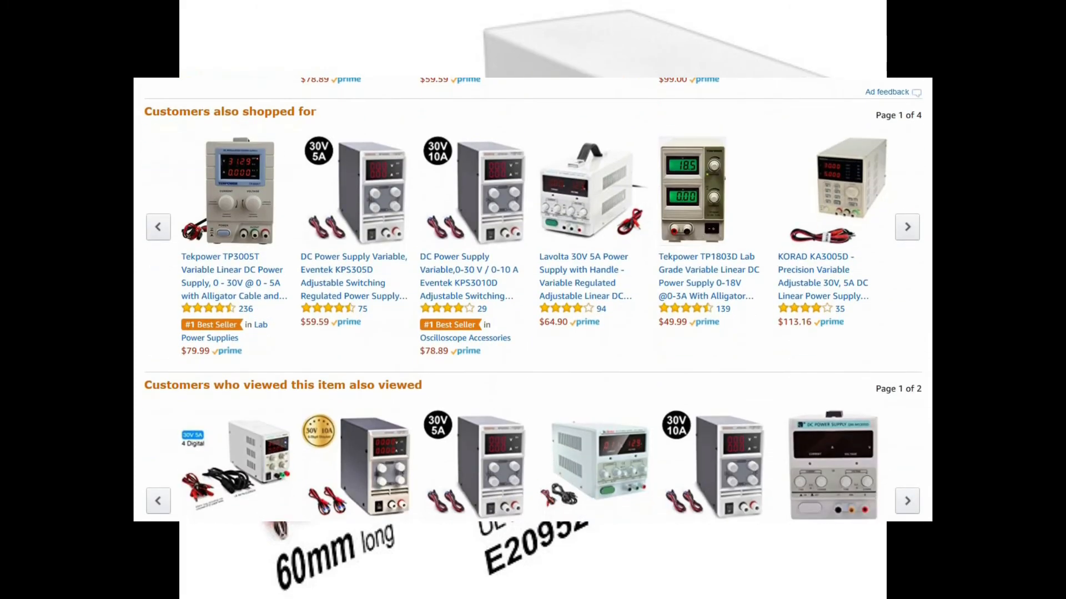
scroll("down", 3)
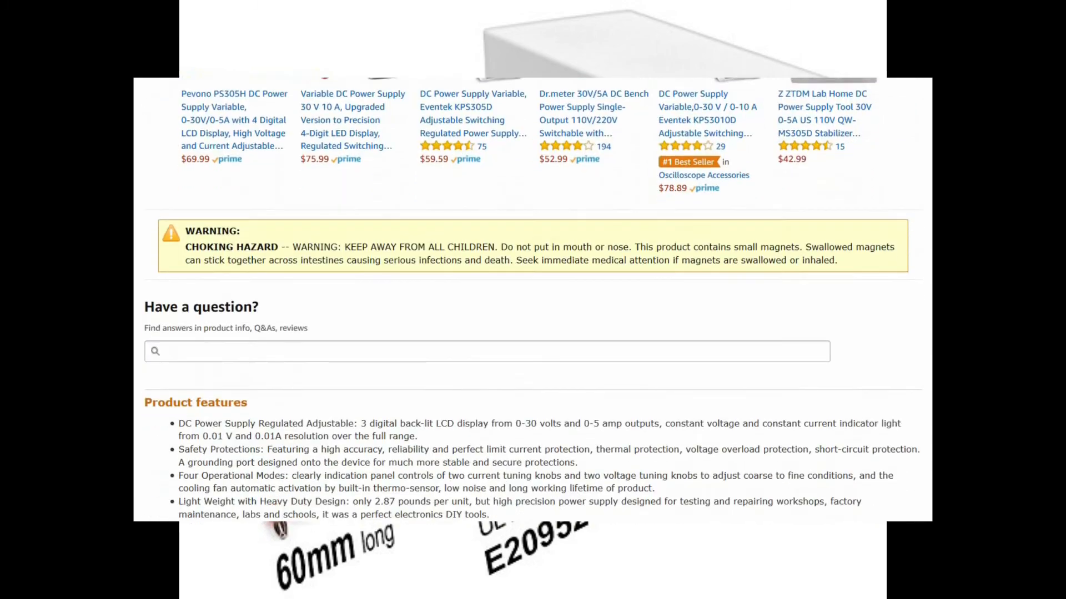
scroll("down", 3)
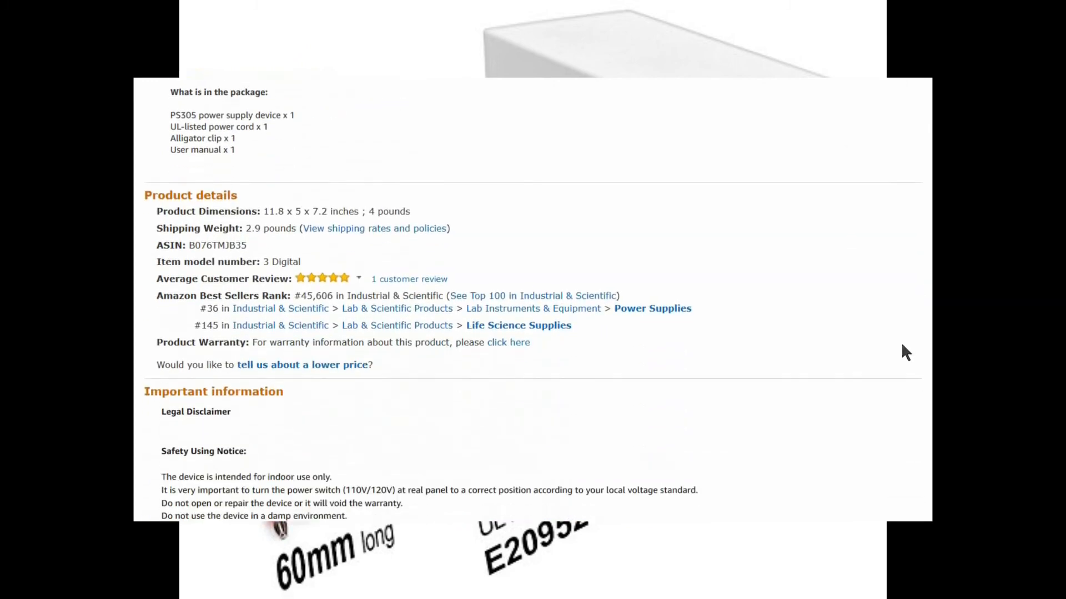
scroll("down", 3)
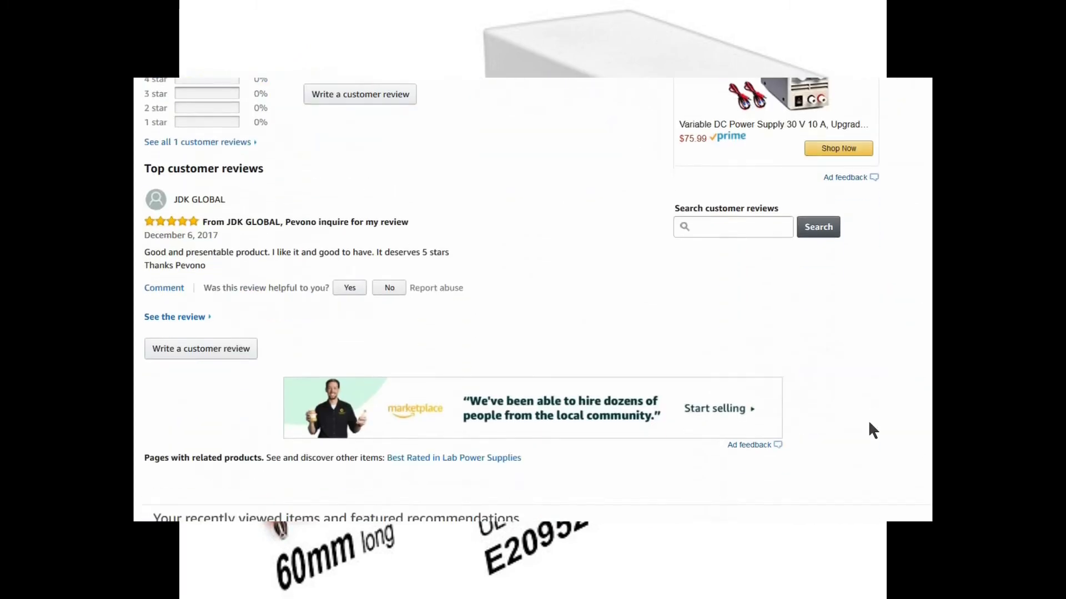
scroll("down", 3)
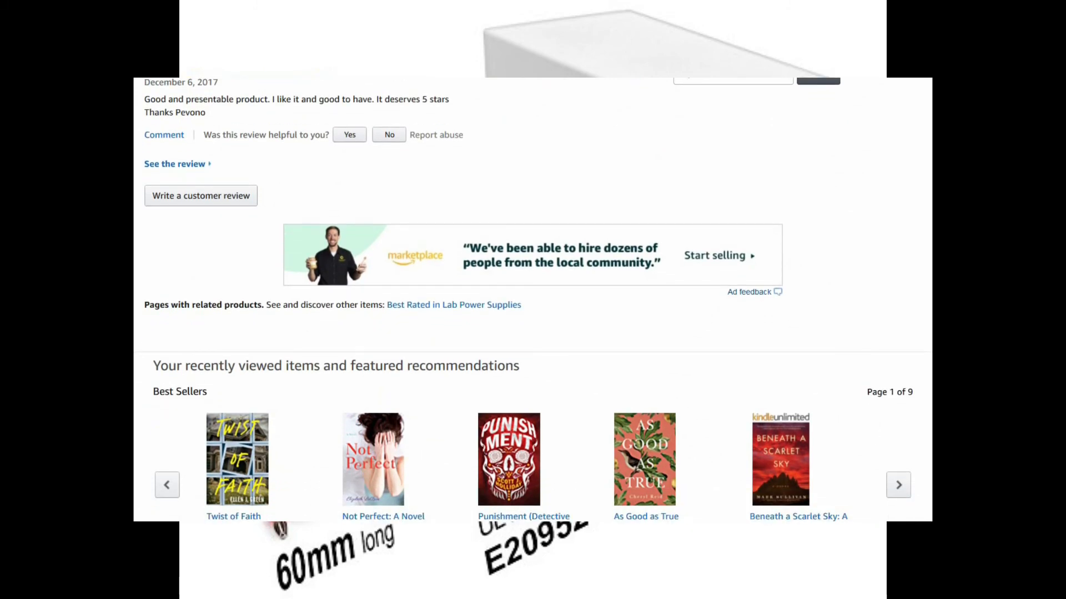
scroll("up", 3)
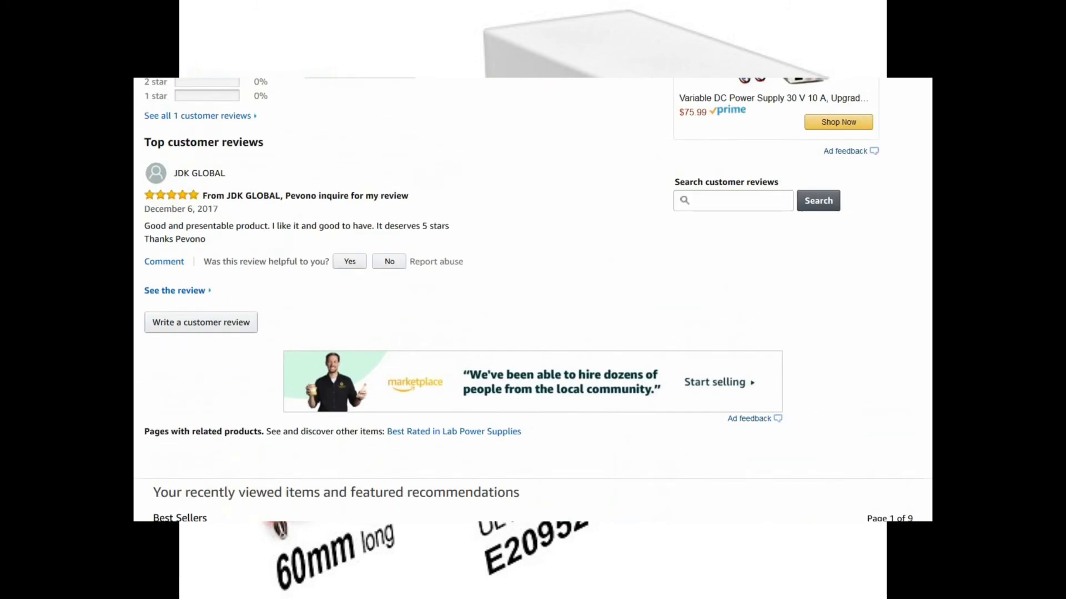